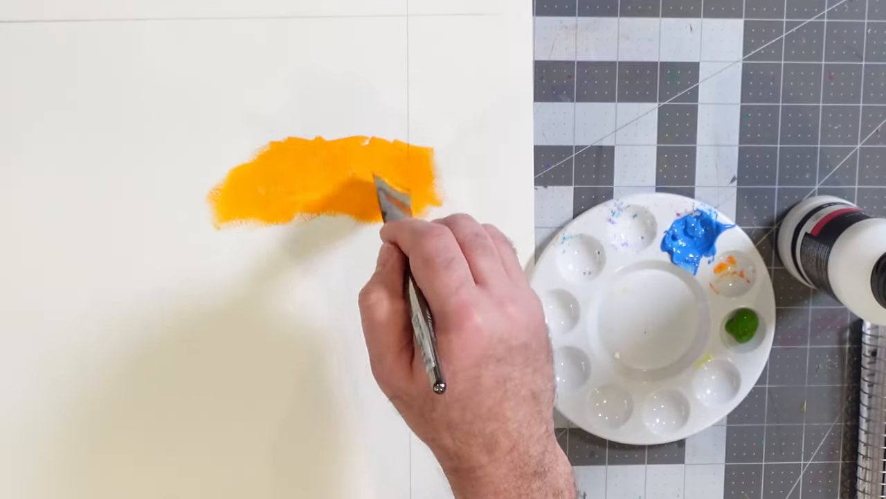
Brush the orange acrylic leftward to widen the swatch into a broad band
drag(388, 201, 193, 214)
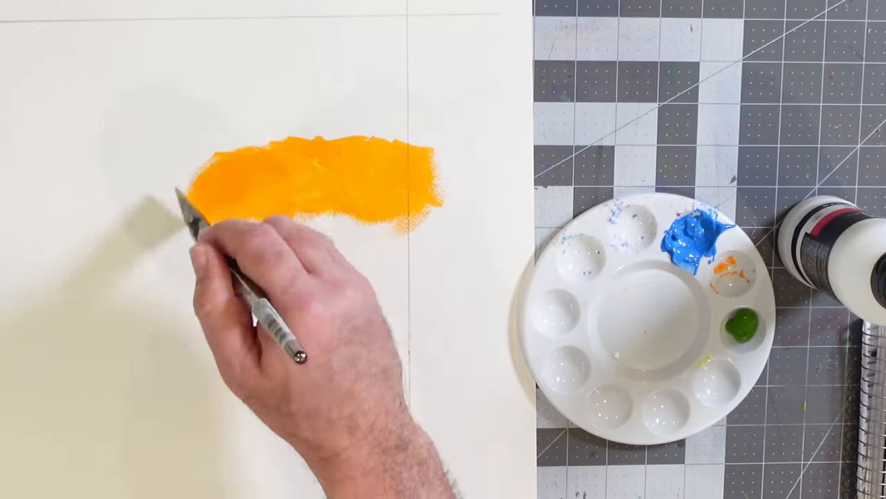